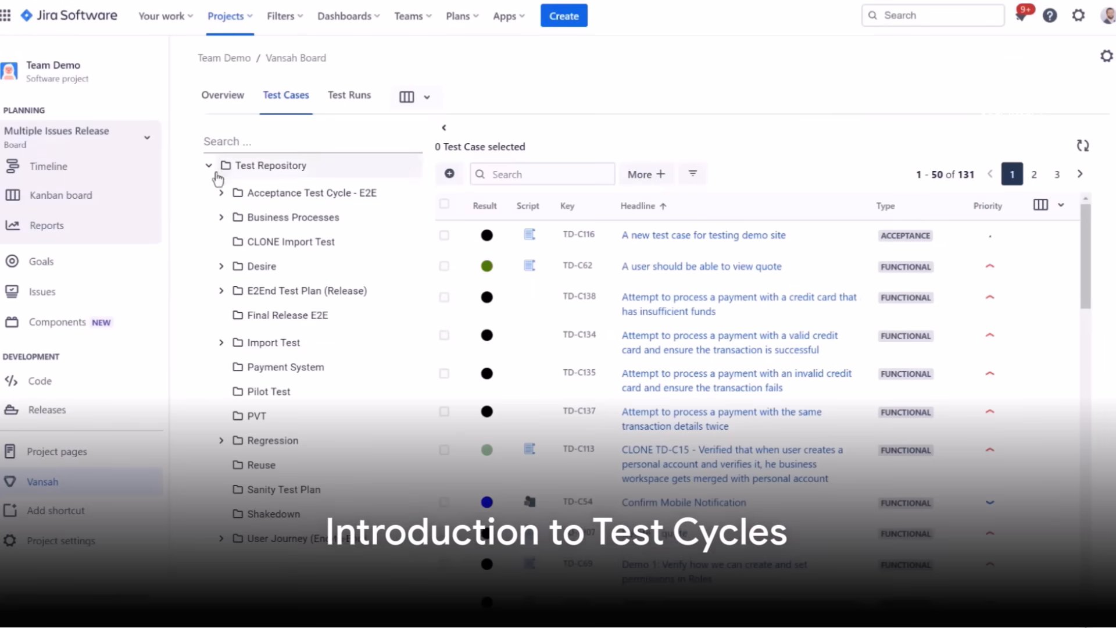
Create test run 'Cycle 1a' from all nine selected Quality Assurance test cases.
{"action": "left_click", "coordinate": [298, 192]}
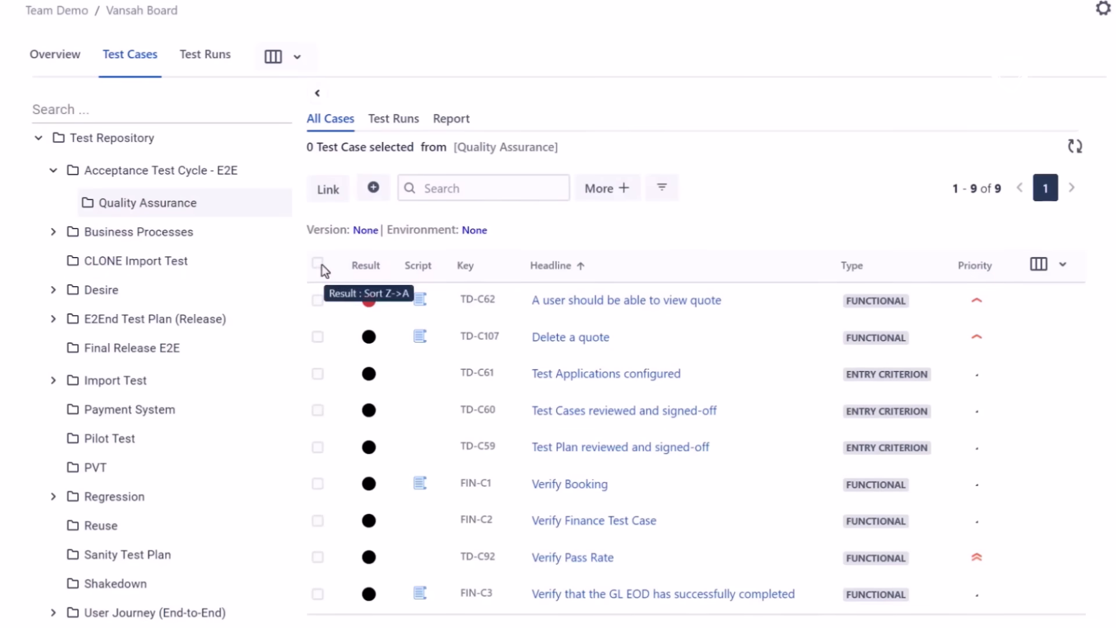
{"action": "left_click", "coordinate": [316, 264]}
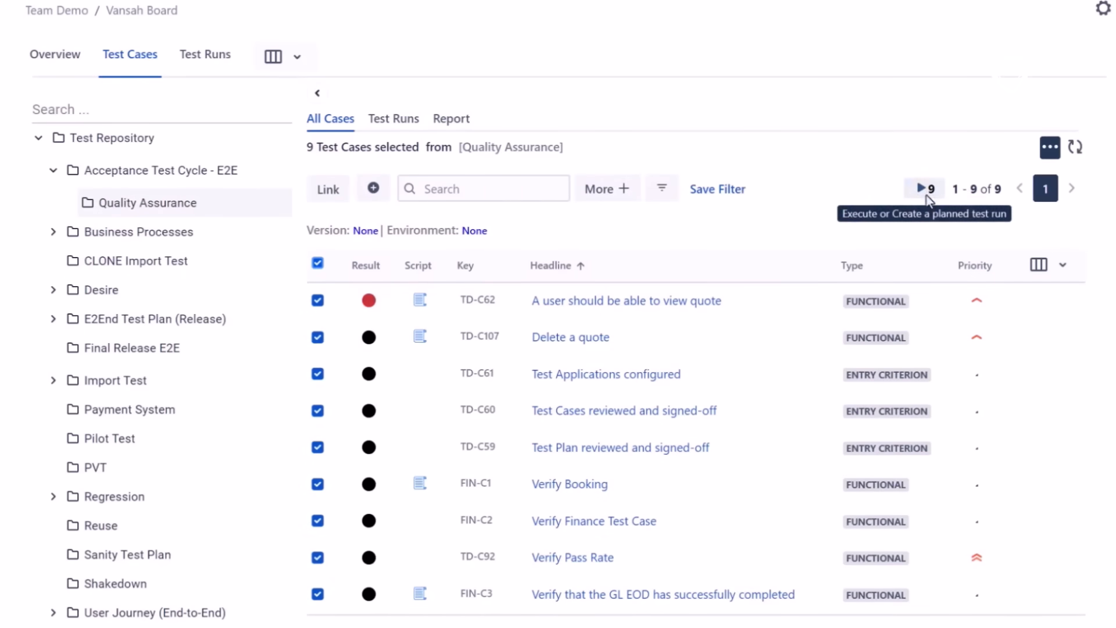
{"action": "left_click", "coordinate": [924, 188]}
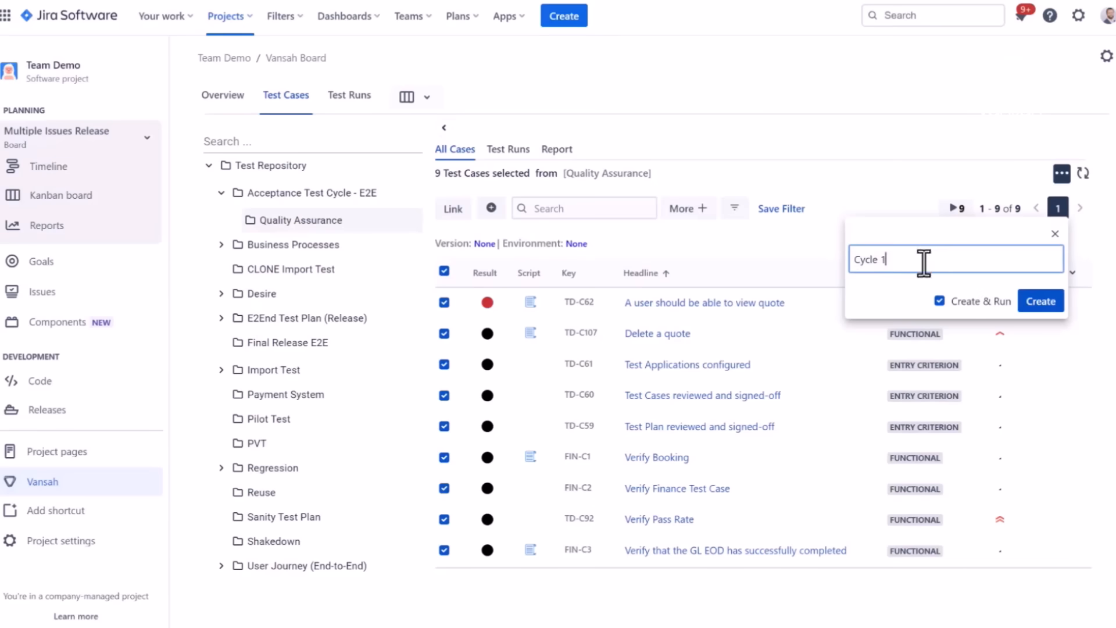
{"action": "left_click", "coordinate": [1040, 300]}
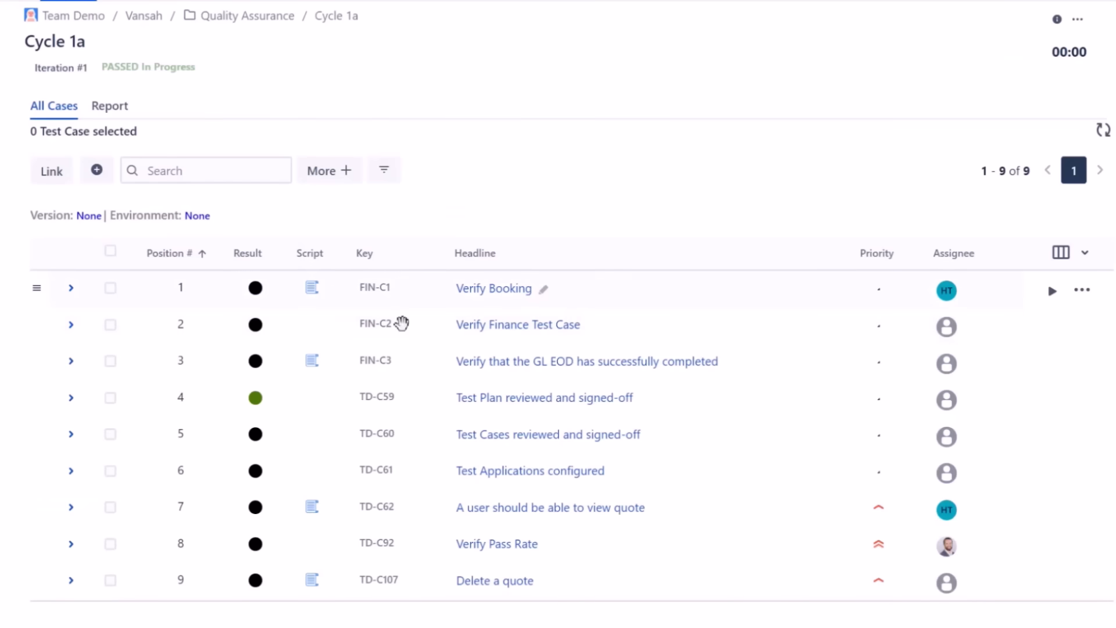
Return to the Quality Assurance folder to view its Test Runs list.
{"action": "left_click", "coordinate": [1051, 290]}
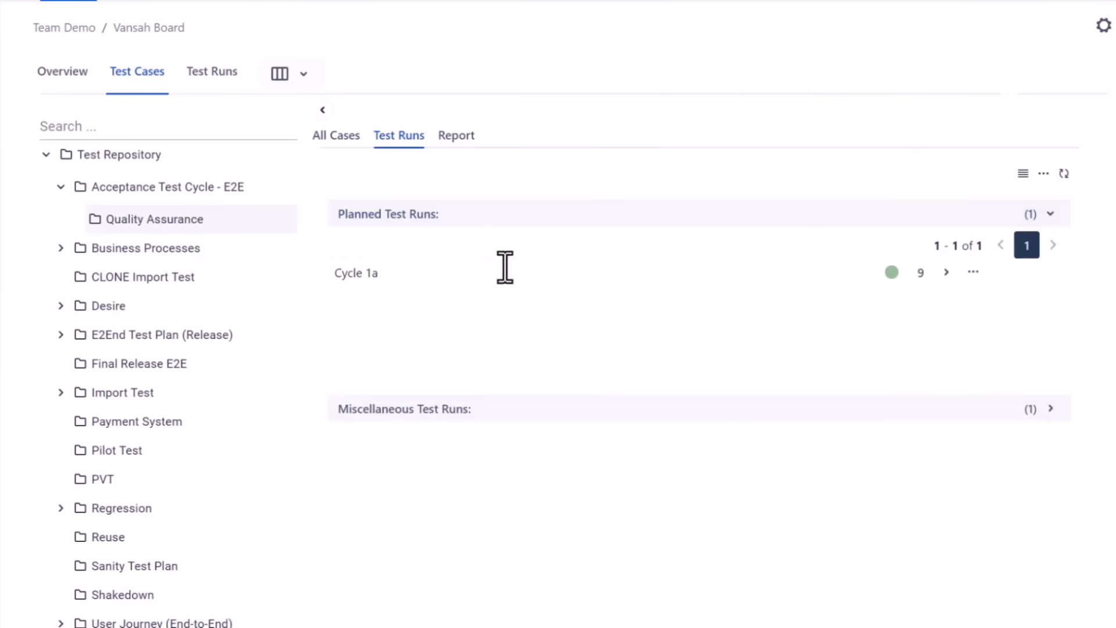
Start a blank inline test case entry in the Quality Assurance All Cases list.
{"action": "left_click", "coordinate": [335, 134]}
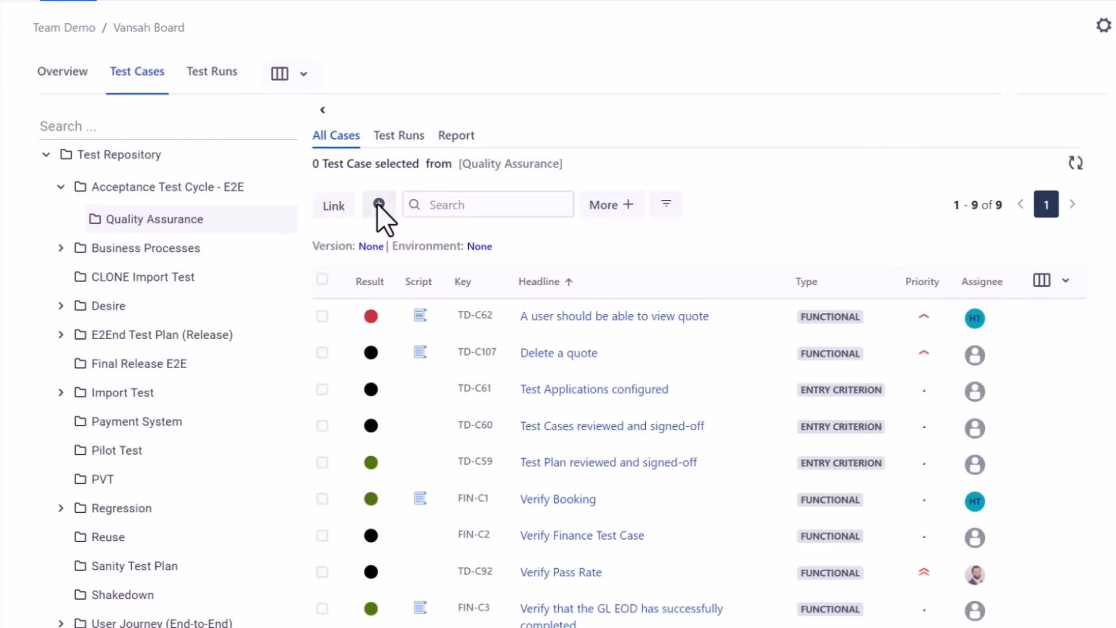
{"action": "left_click", "coordinate": [380, 205]}
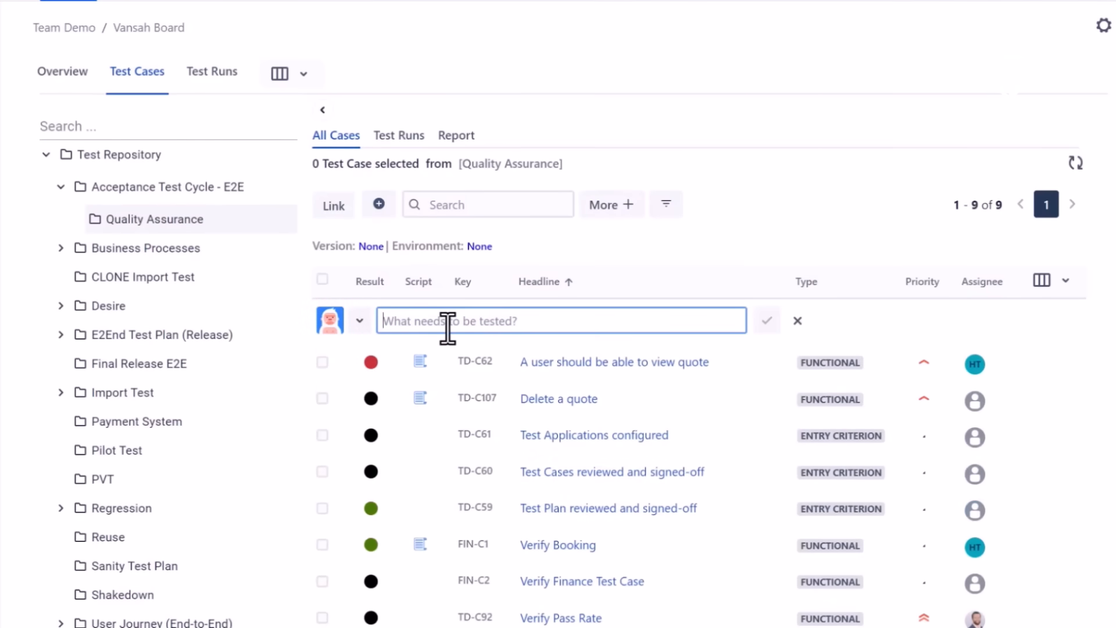